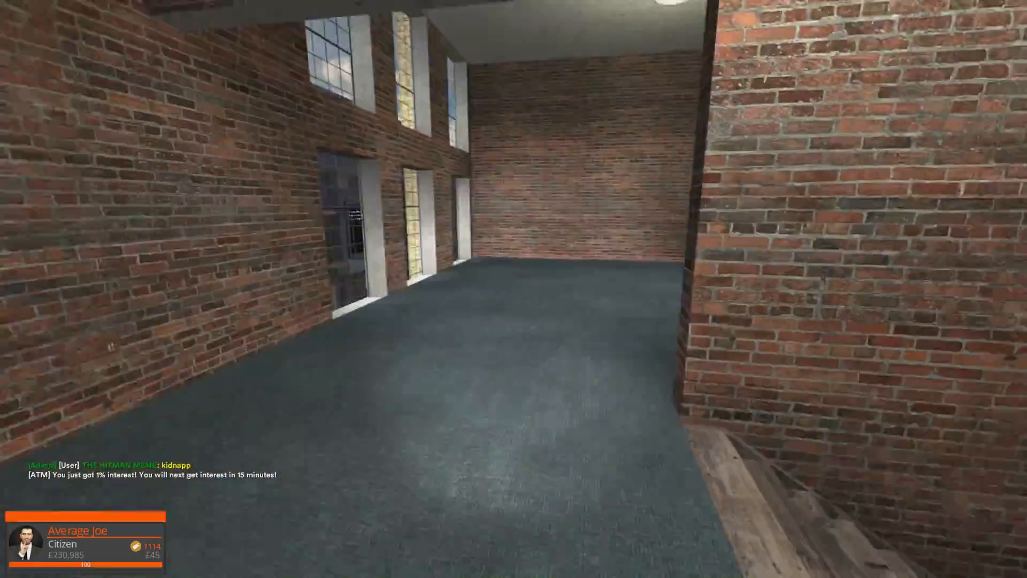
pyautogui.moveTo(514, 289)
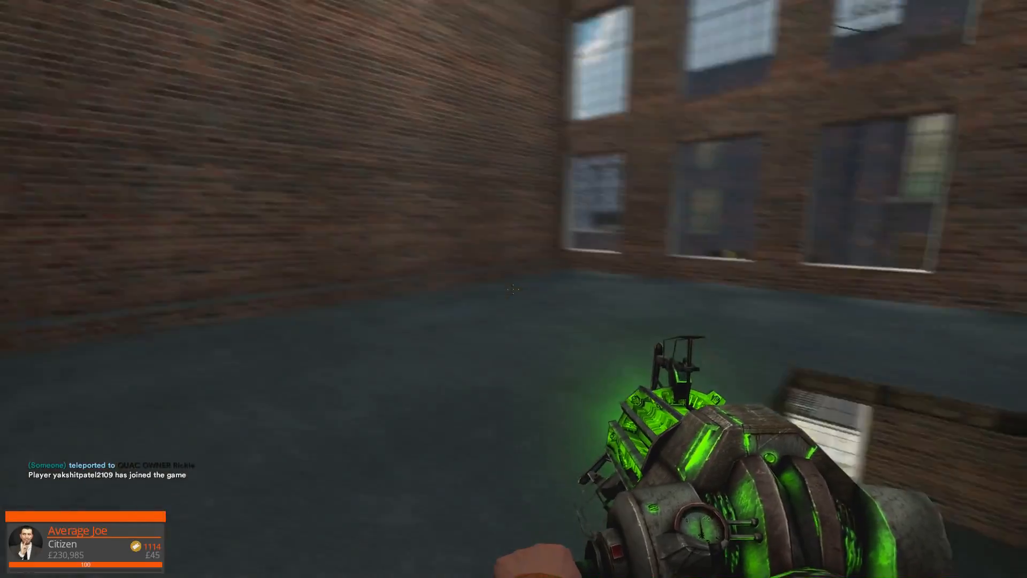
# Step: Spawn grey General plates and position them as a raised platform and wall section in the brick room
pyautogui.press('q')
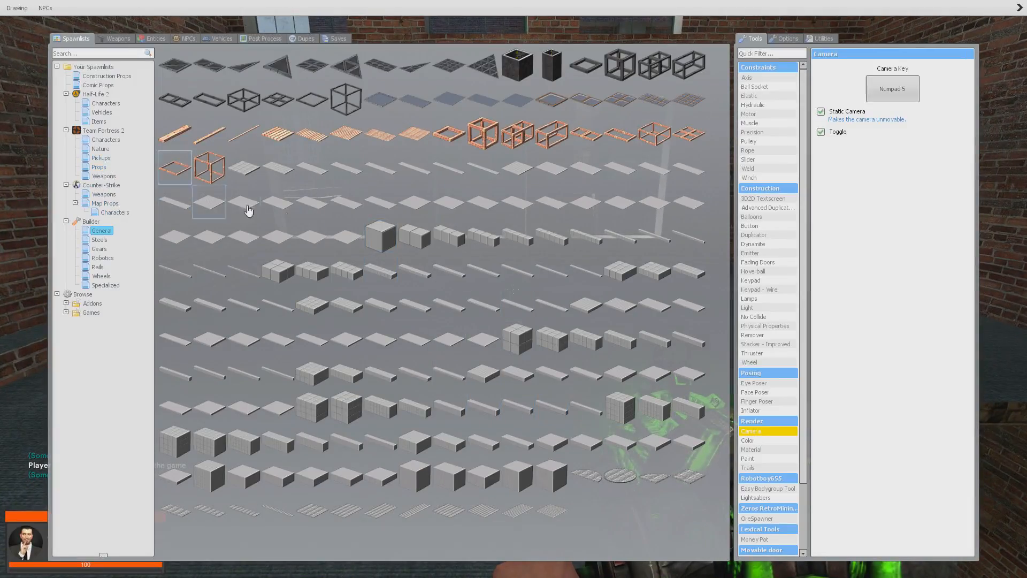
pyautogui.press('q')
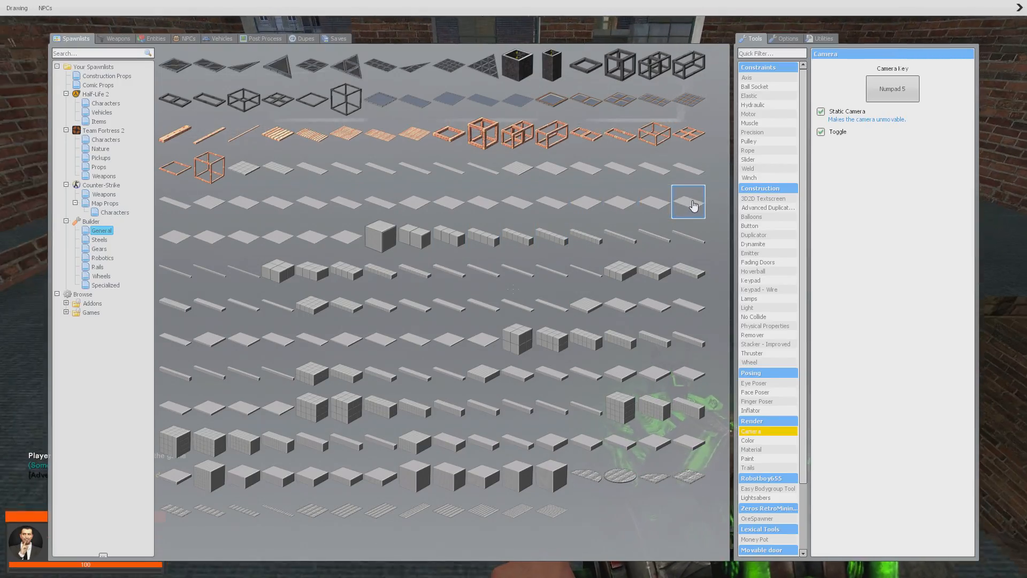
pyautogui.press('q')
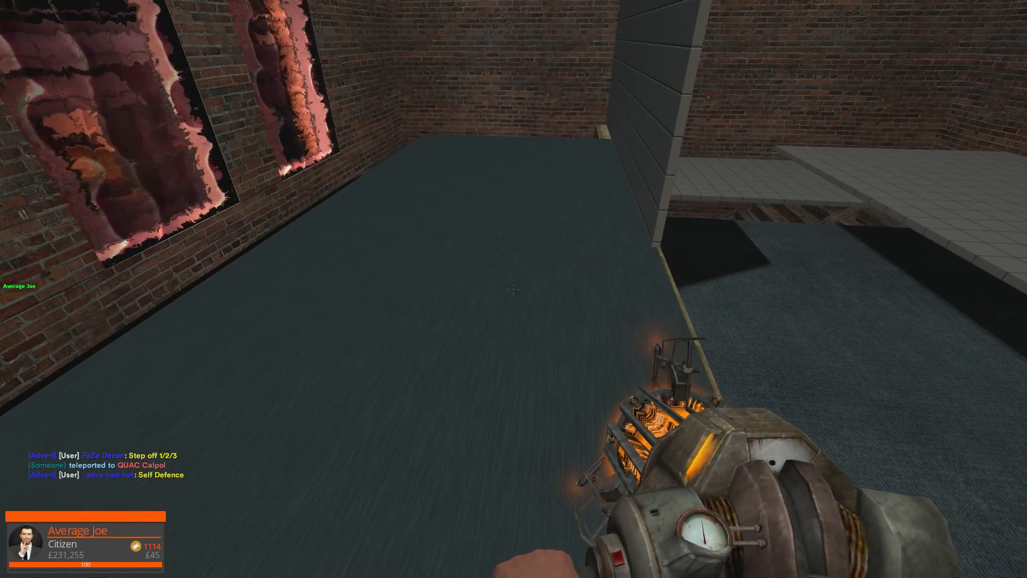
# Step: Apply a carpet material to the raised floor plate so it blends with the room's carpet
pyautogui.press('q')
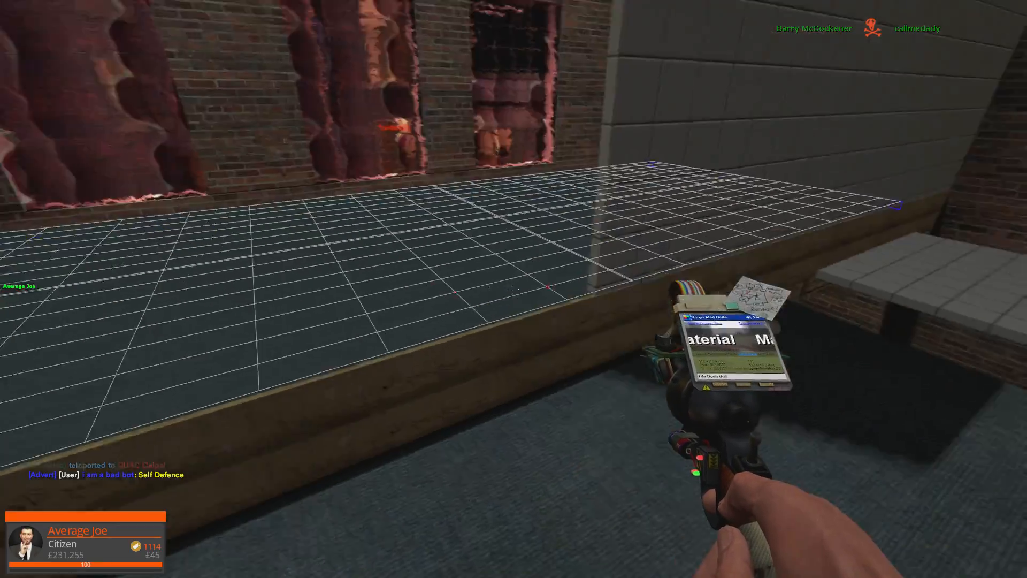
pyautogui.press('q')
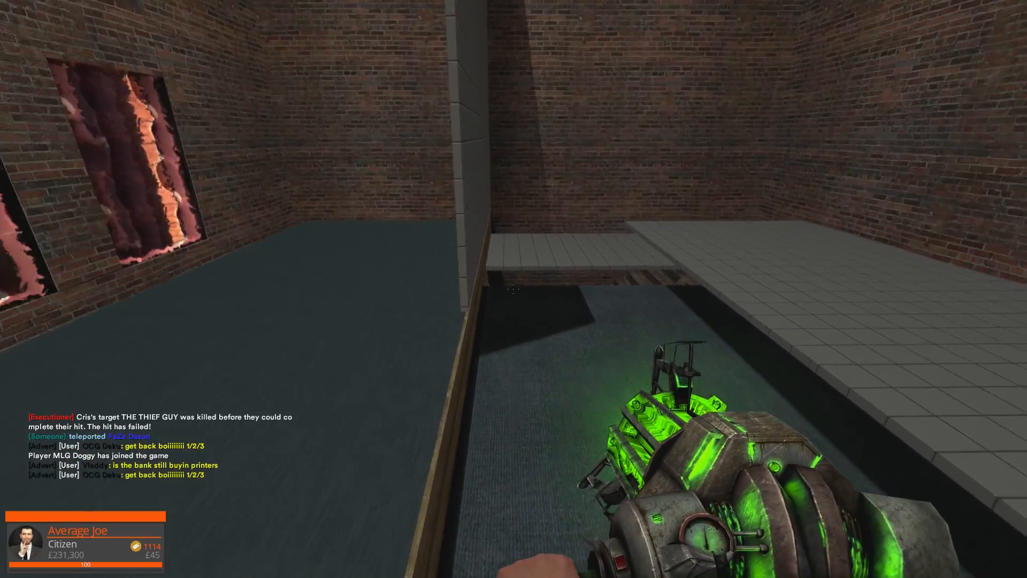
# Step: Open the server shop via F4 and preview Fudgy's Printer at £4,200 in the Entities list
pyautogui.press('f4')
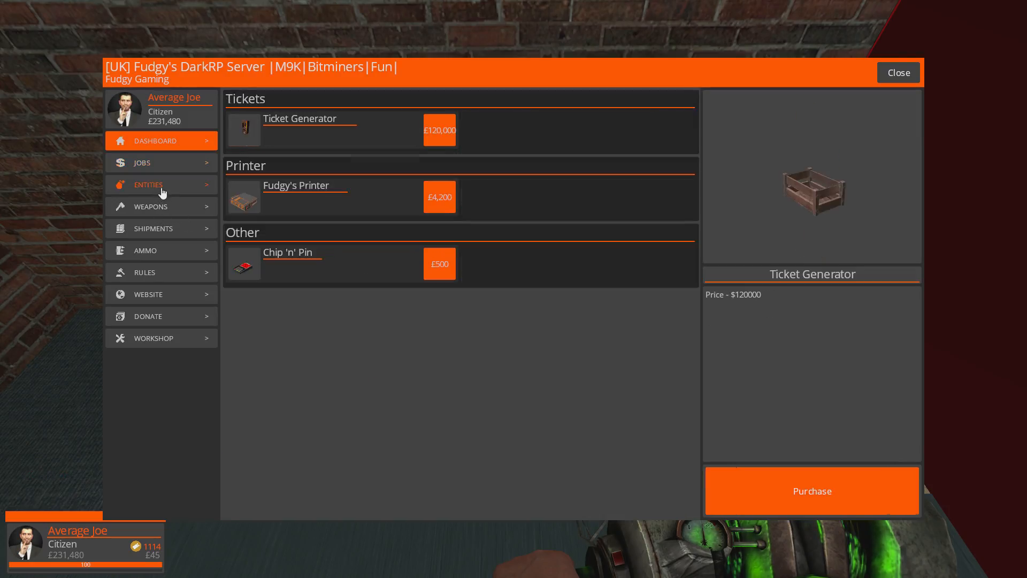
pyautogui.click(295, 185)
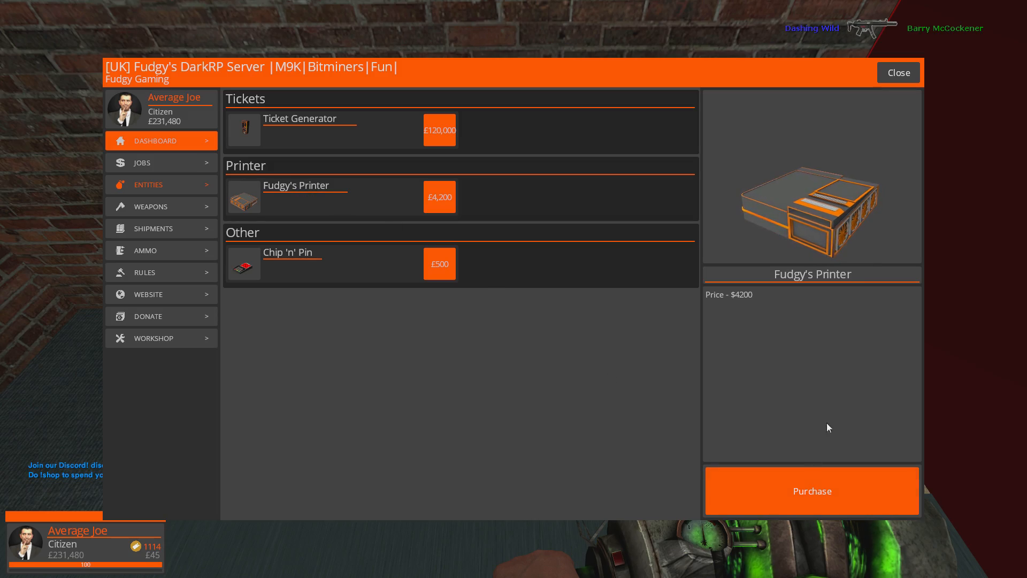
pyautogui.click(811, 491)
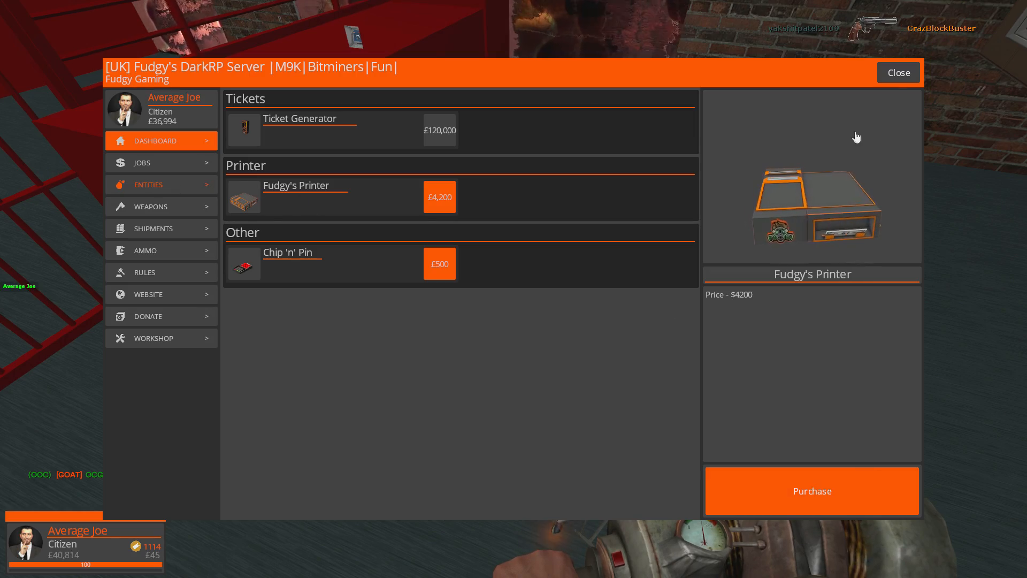
# Step: Buy upgrades on the hidden money printers, maxing one, leaving about £37,500 cash
pyautogui.click(811, 491)
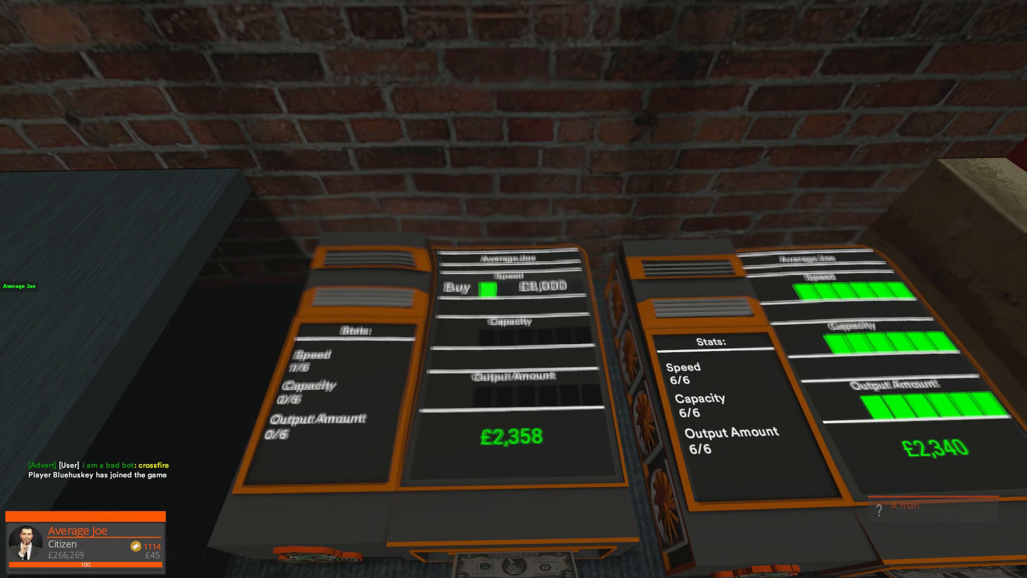
pyautogui.click(511, 288)
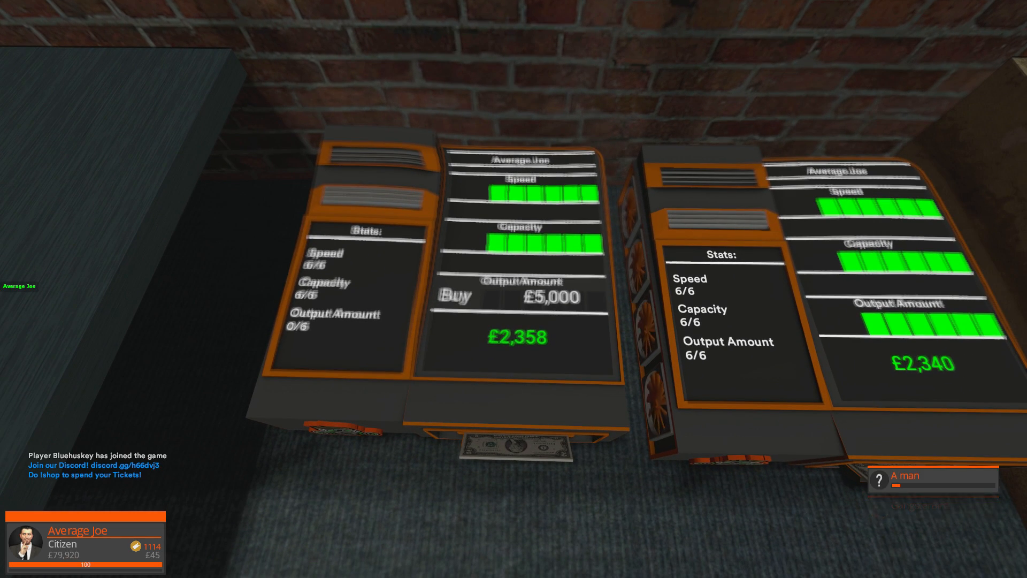
pyautogui.click(456, 296)
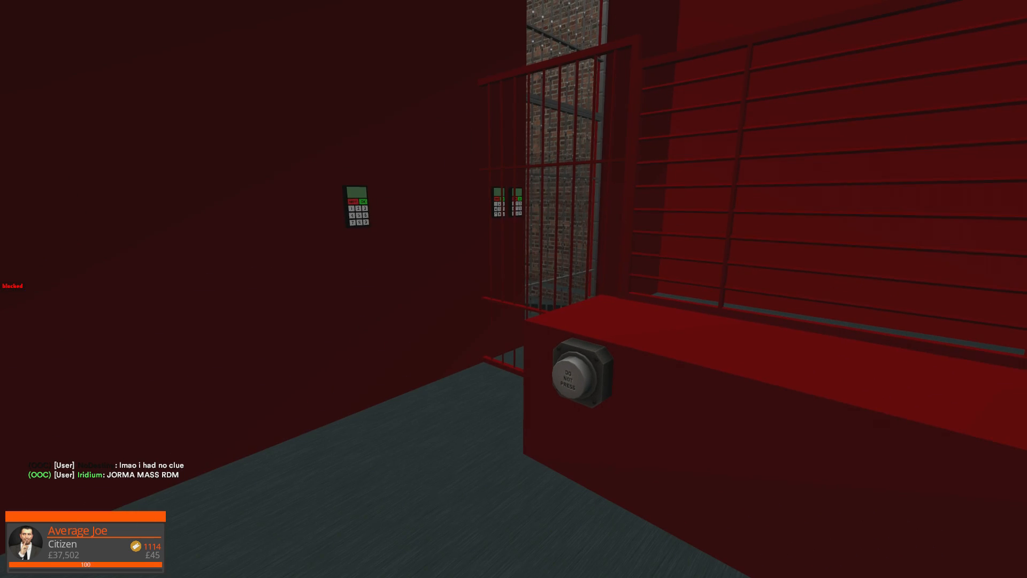
# Step: Bring up the DarkRP server menu on the Jobs page listing citizen roles like Retro Miner
pyautogui.press('f4')
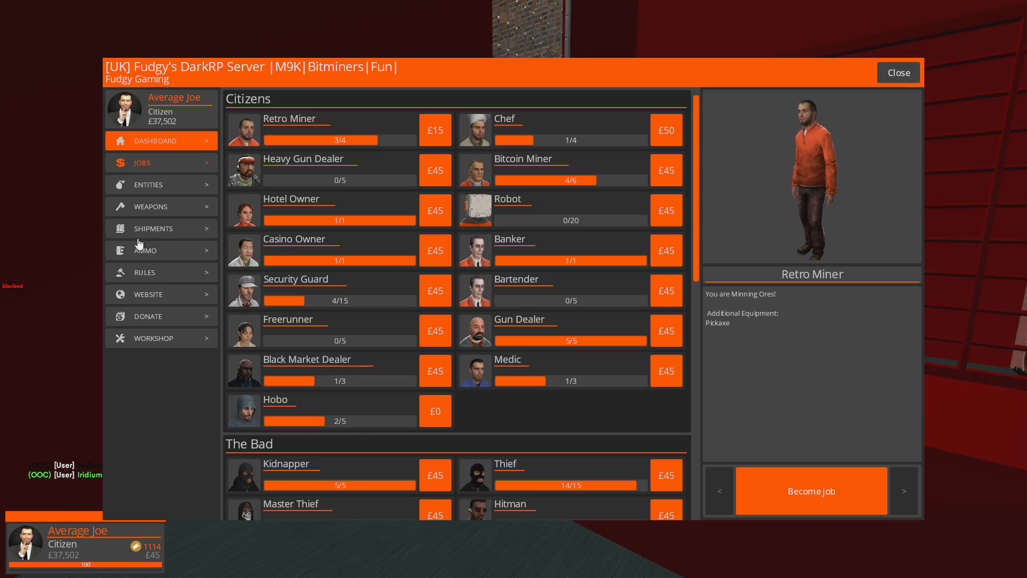
# Step: View the buyable entities including Fudgy's Printer, then dismiss the server menu
pyautogui.click(148, 184)
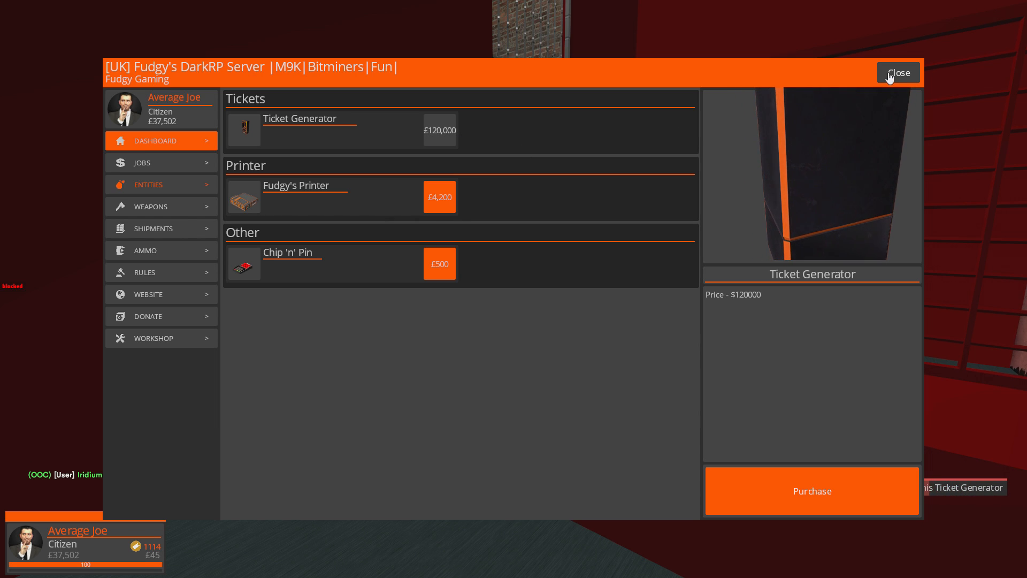
pyautogui.click(898, 72)
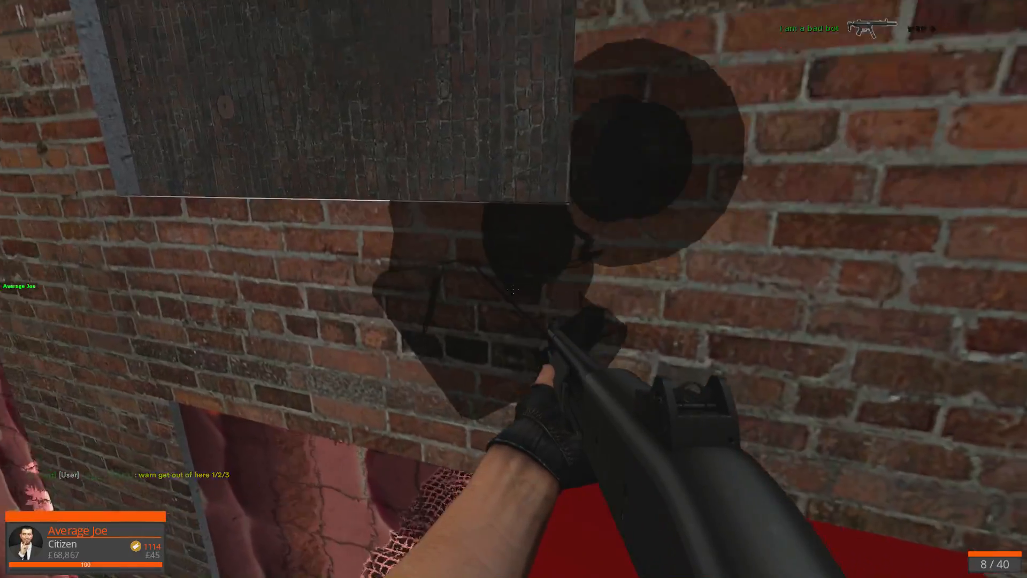
pyautogui.moveTo(514, 289)
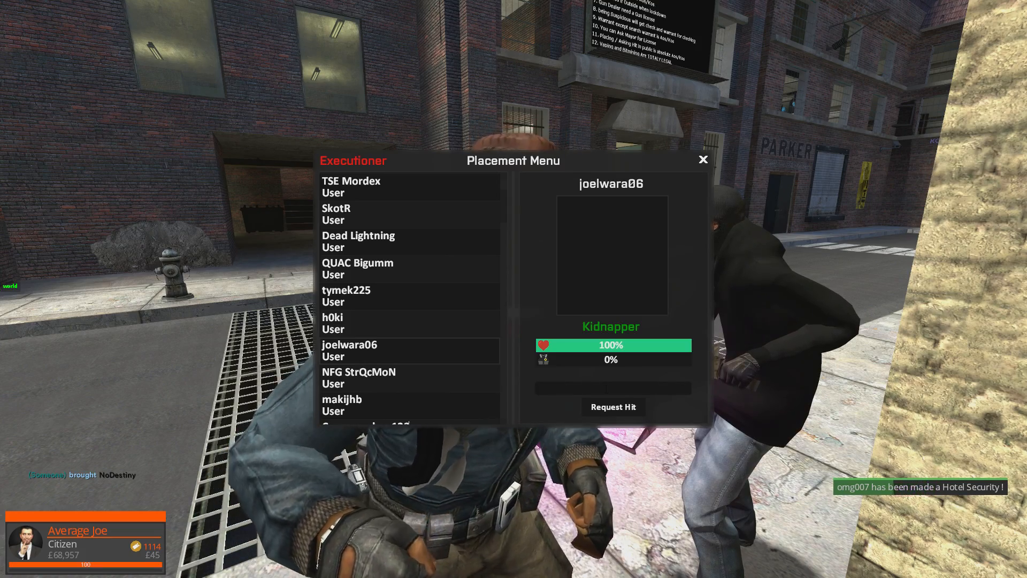
# Step: Pick the Kidnapper player as the target in the hitman's Placement Menu
pyautogui.click(613, 406)
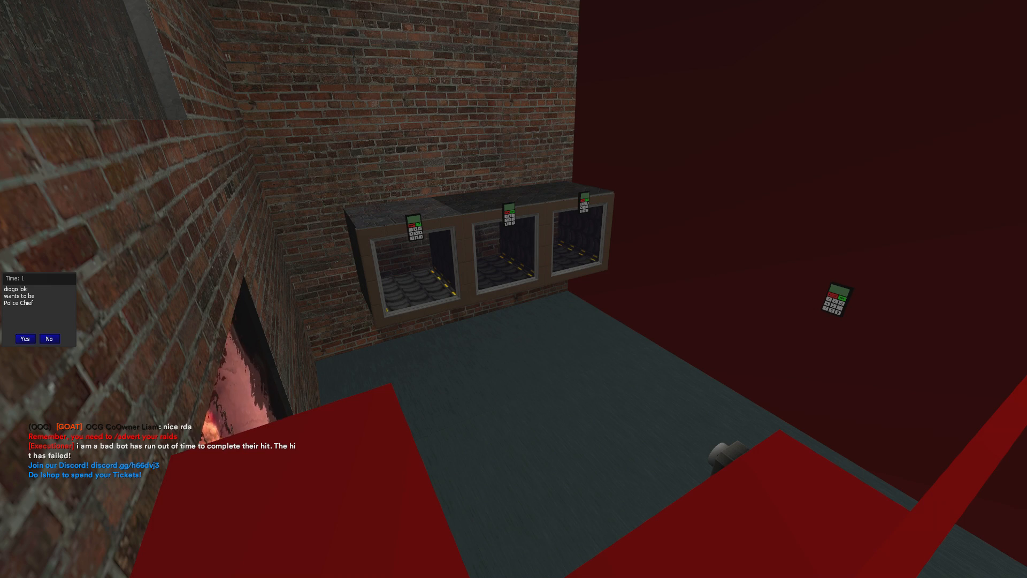
# Step: Slip through the gap in the red fake floor into the concealed printer room
pyautogui.click(25, 339)
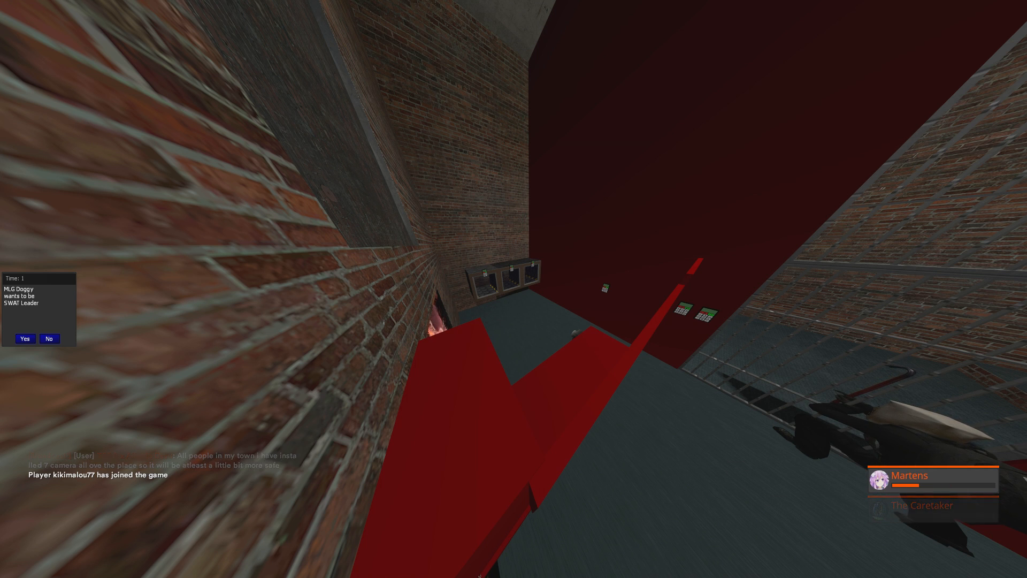
pyautogui.click(49, 338)
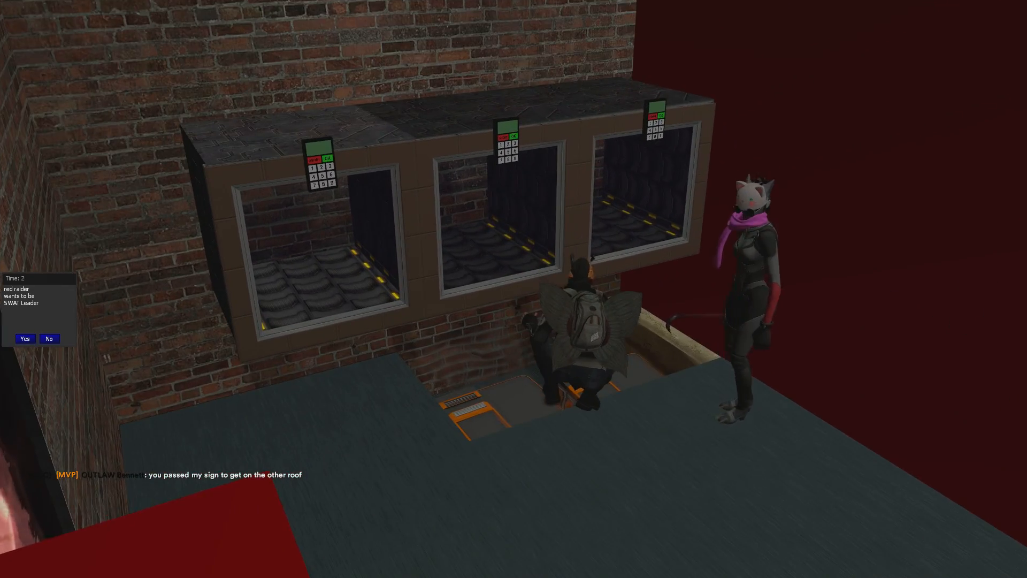
# Step: Watch the raiders in the hidden printer room as the SWAT Leader vote for red raider is rejected
pyautogui.click(48, 339)
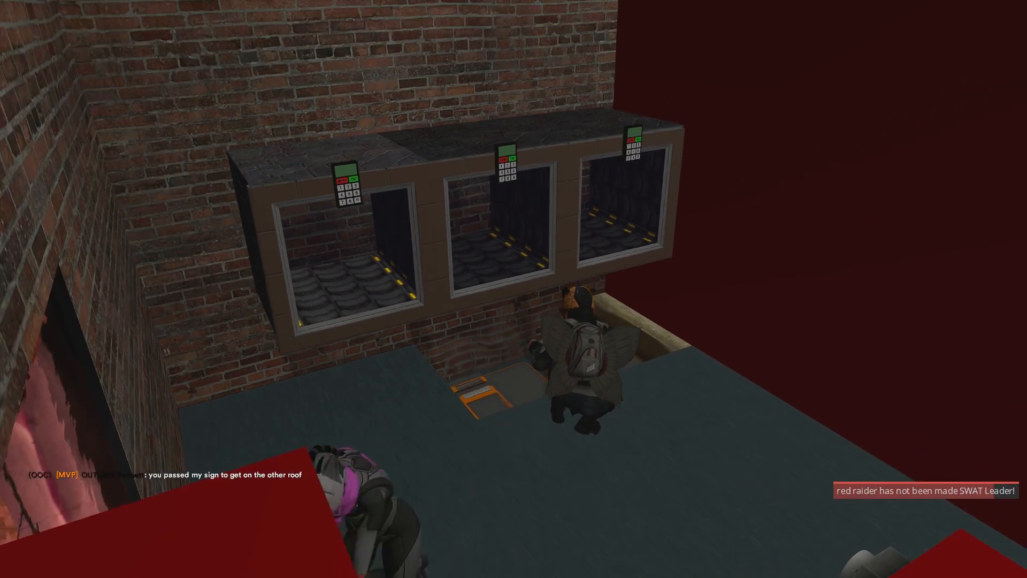